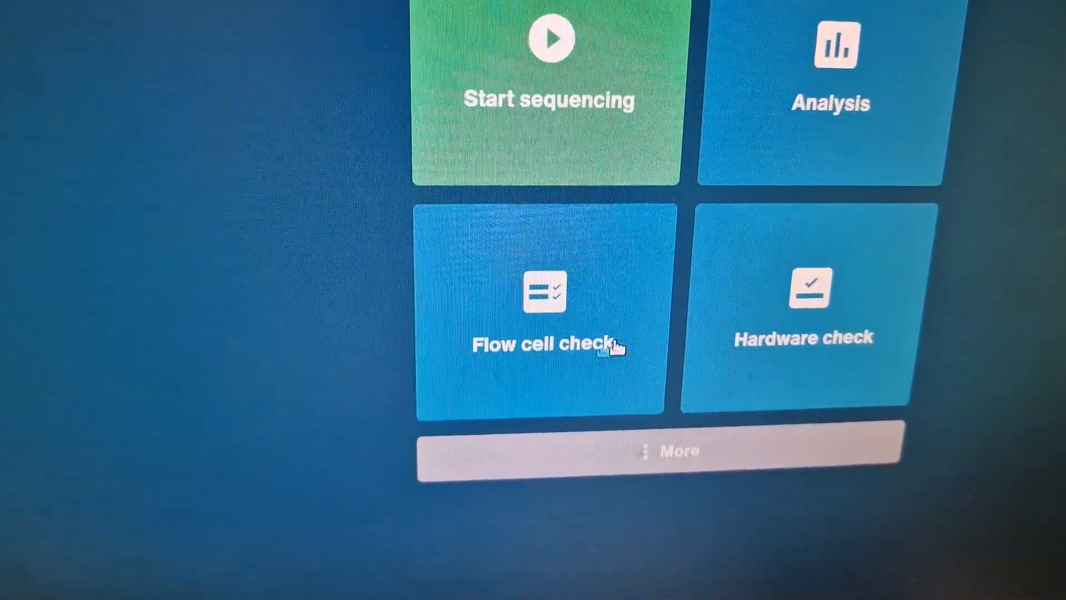
- Start a flow cell check from the Flow cell check tile on the start screen
left_click(544, 306)
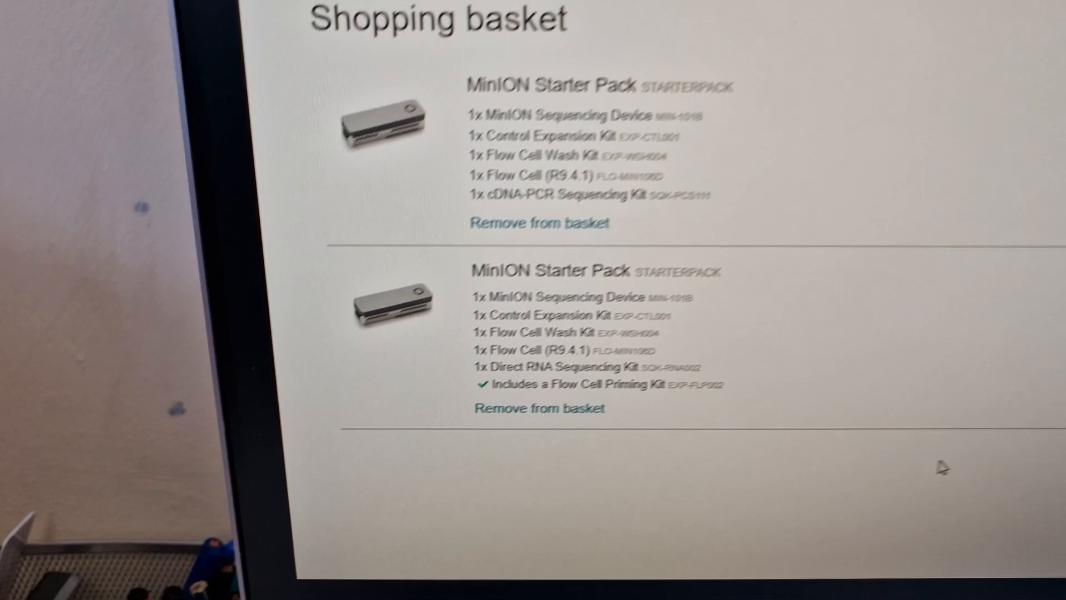
scroll("down", 3)
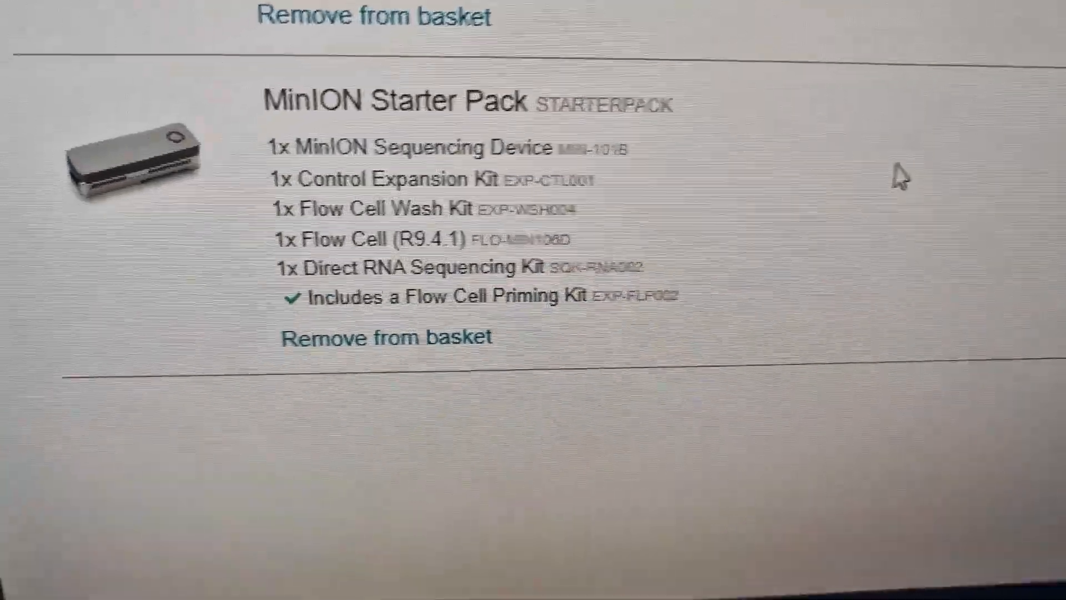
scroll("up", 3)
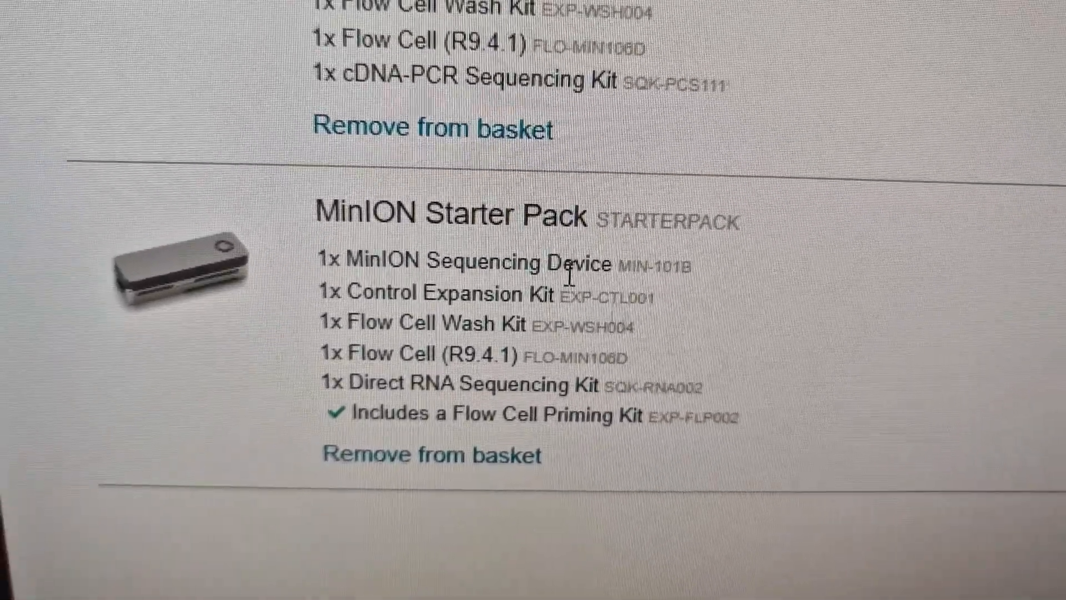
scroll("down", 3)
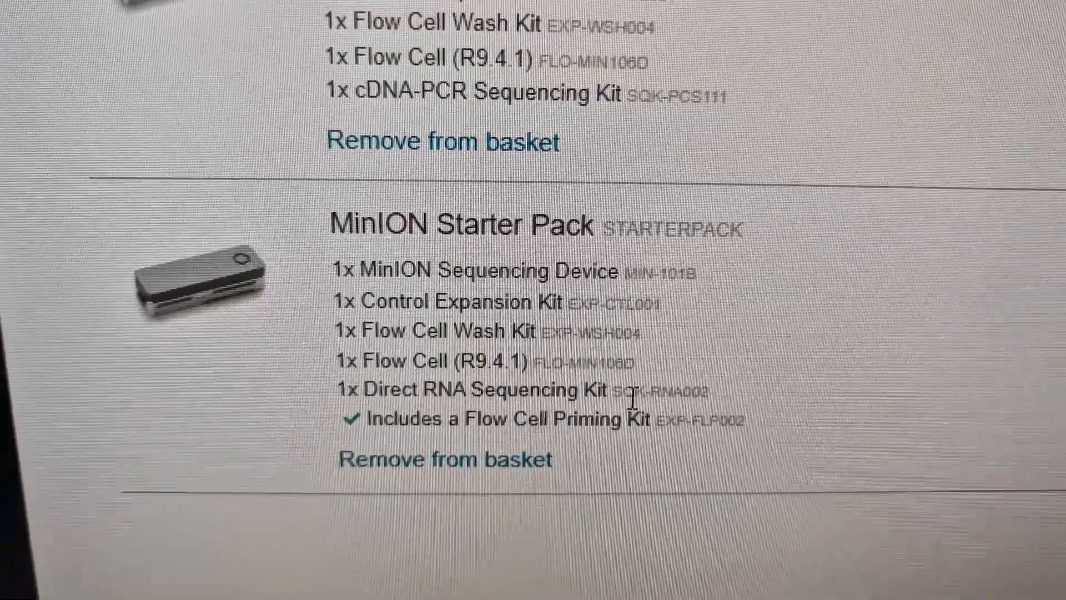
scroll("down", 3)
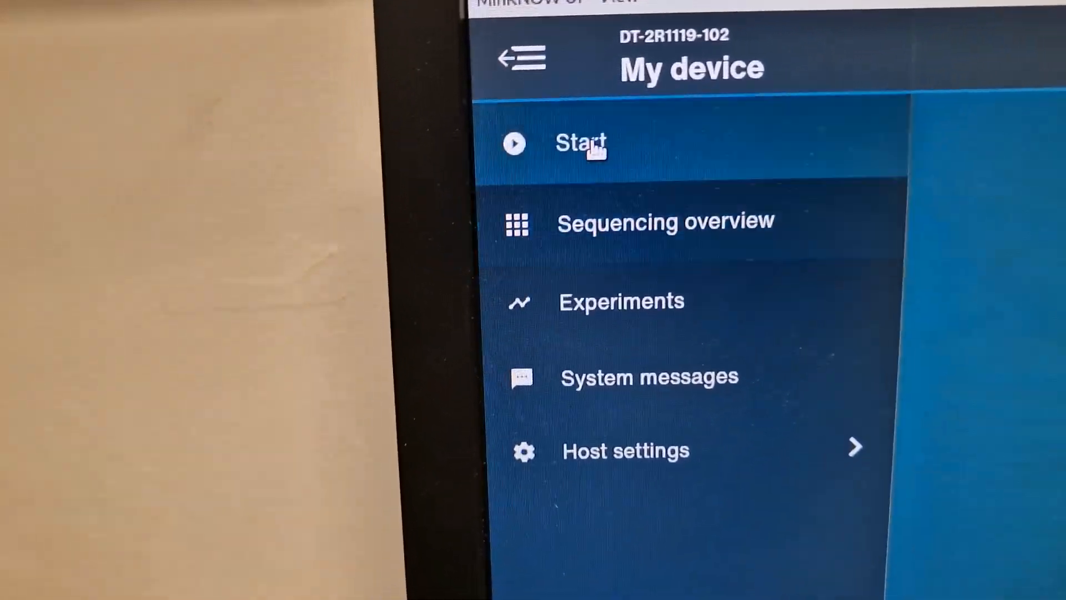
- Begin a new sequencing run from Start, landing on the Positions step with the experiment name blank
left_click(581, 144)
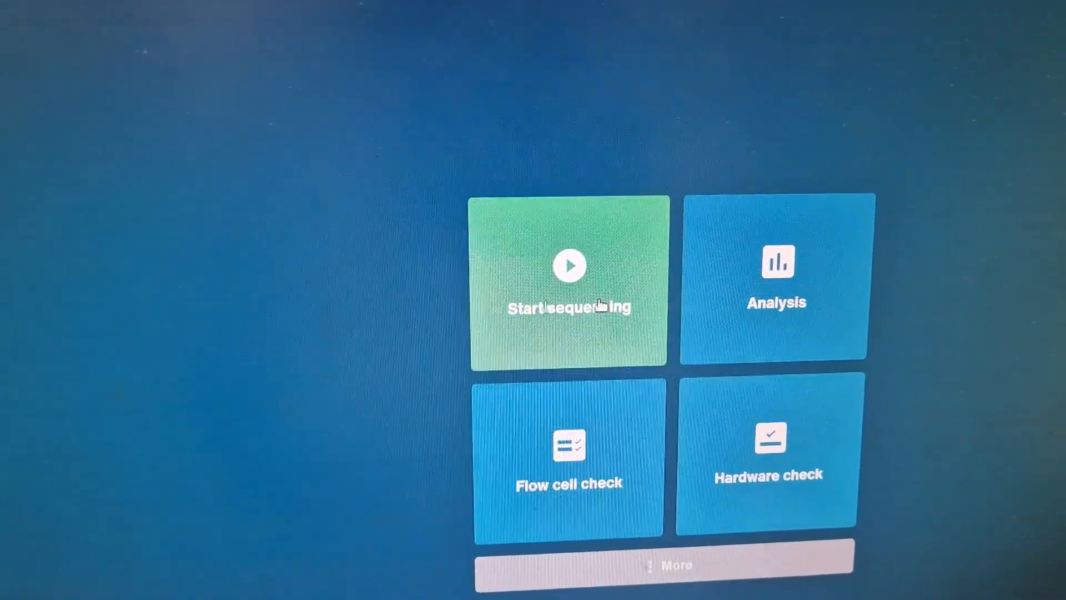
left_click(568, 282)
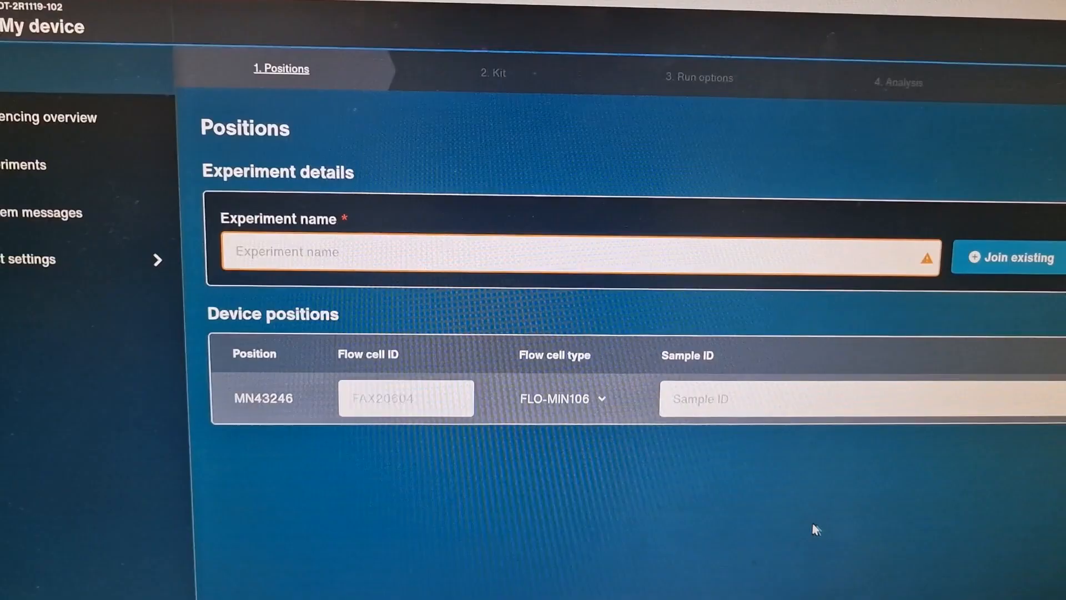
scroll("down", 3)
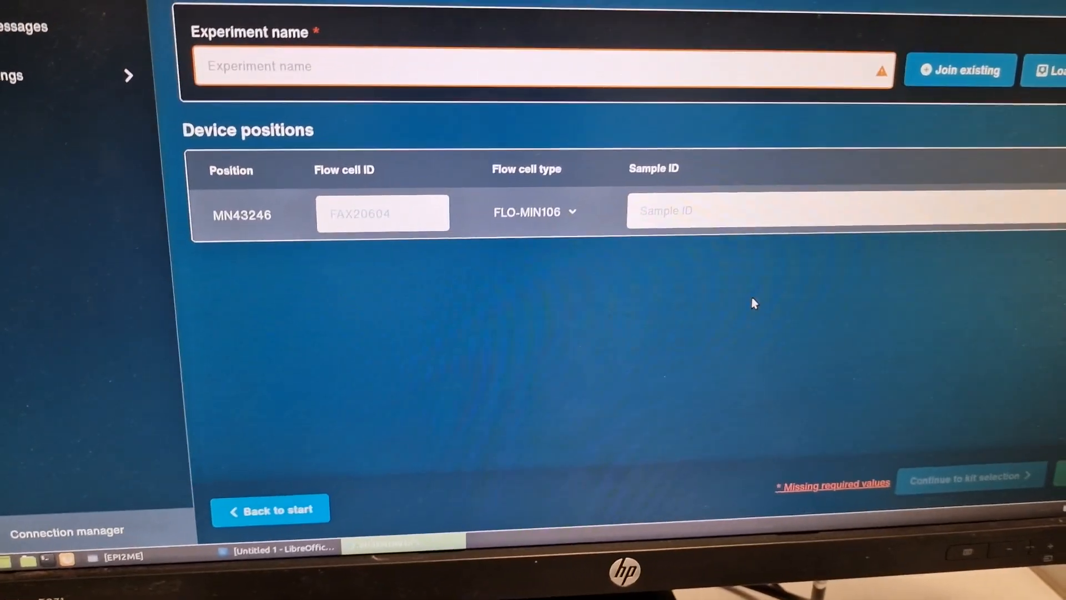